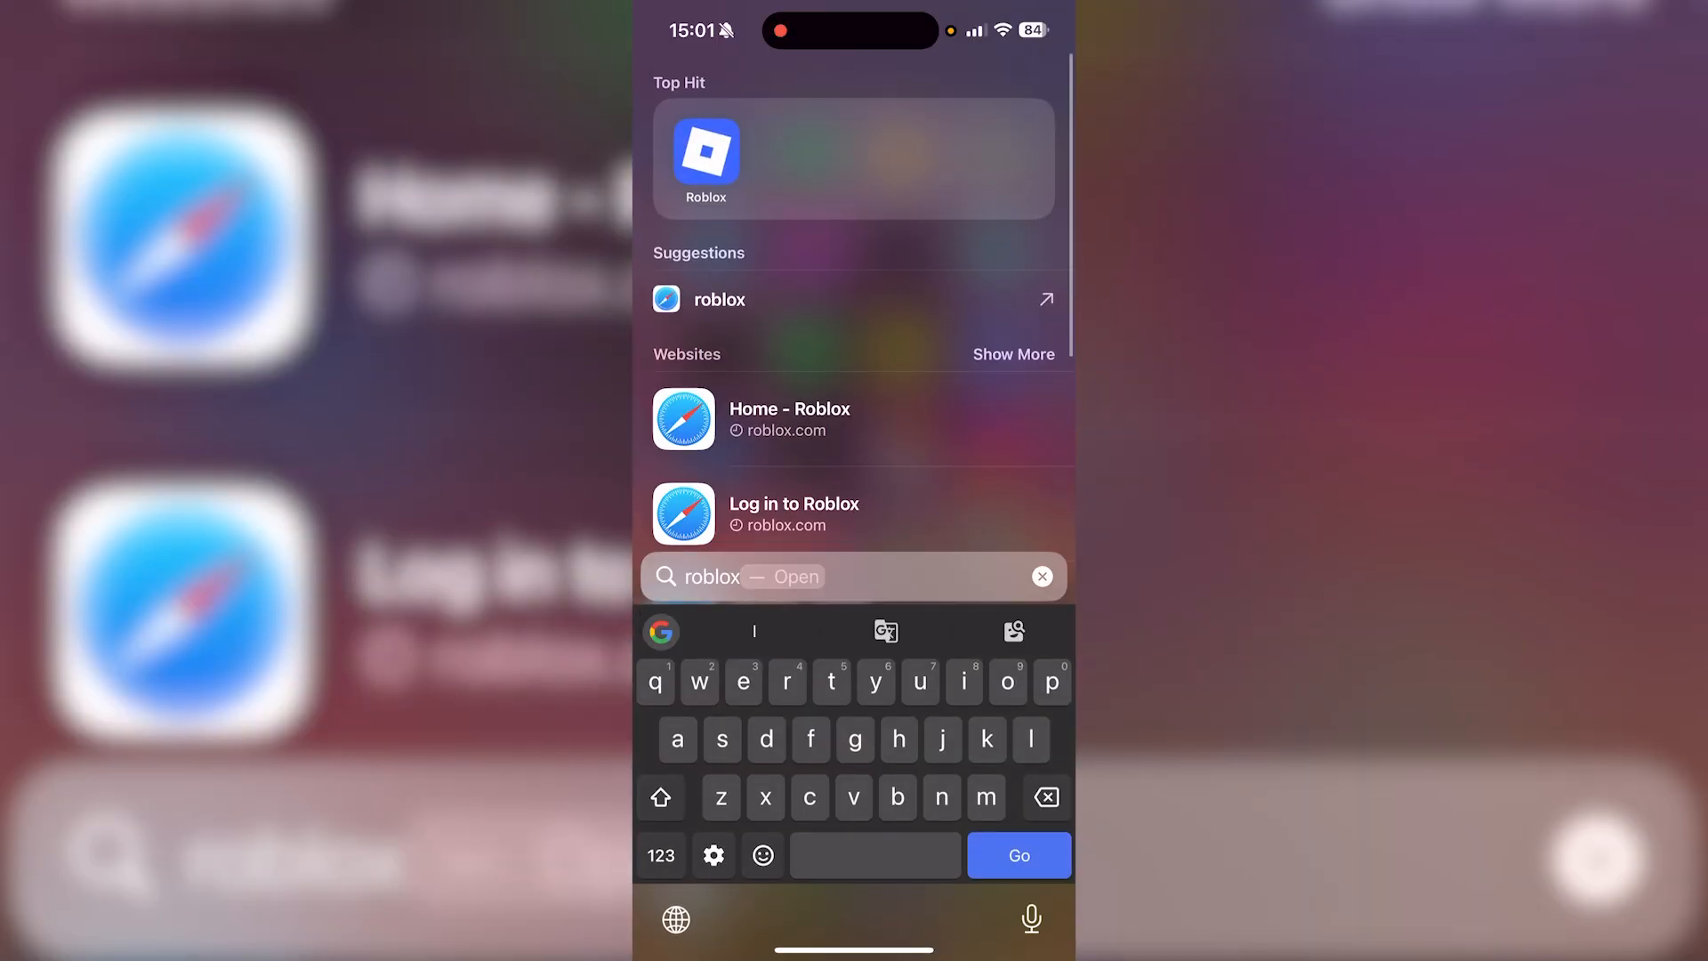
# Search Spotlight for 'whatsa' so the WhatsApp app surfaces as the top hit
pyautogui.write('whats')
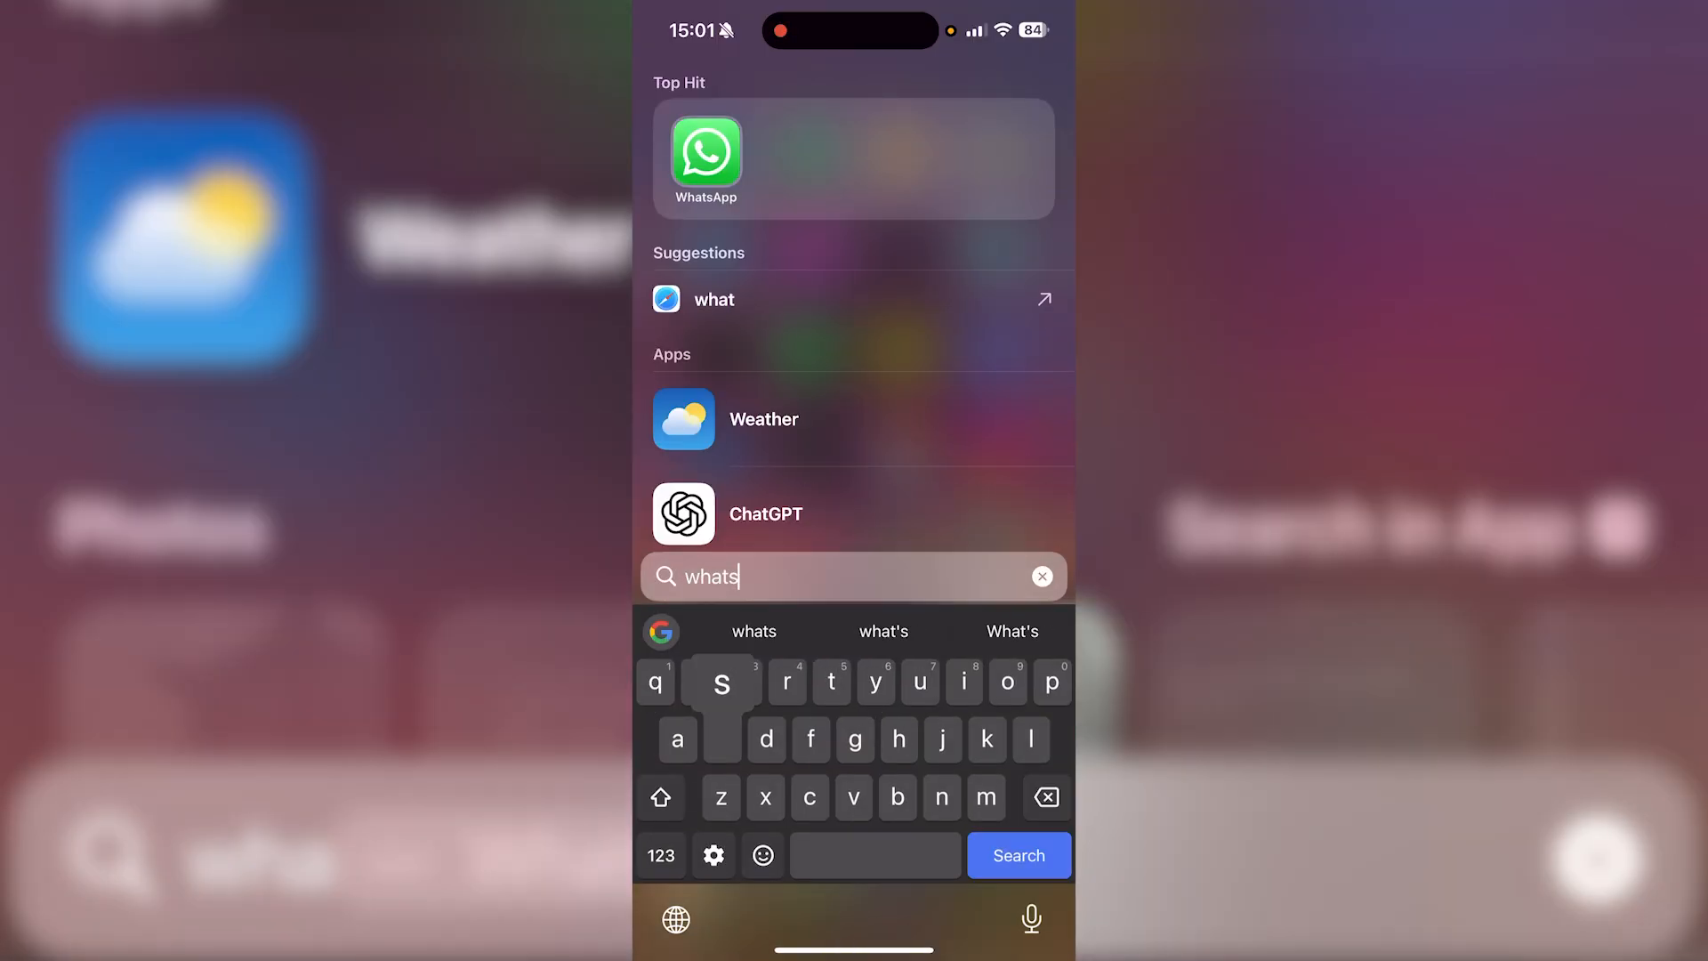
pyautogui.write('a')
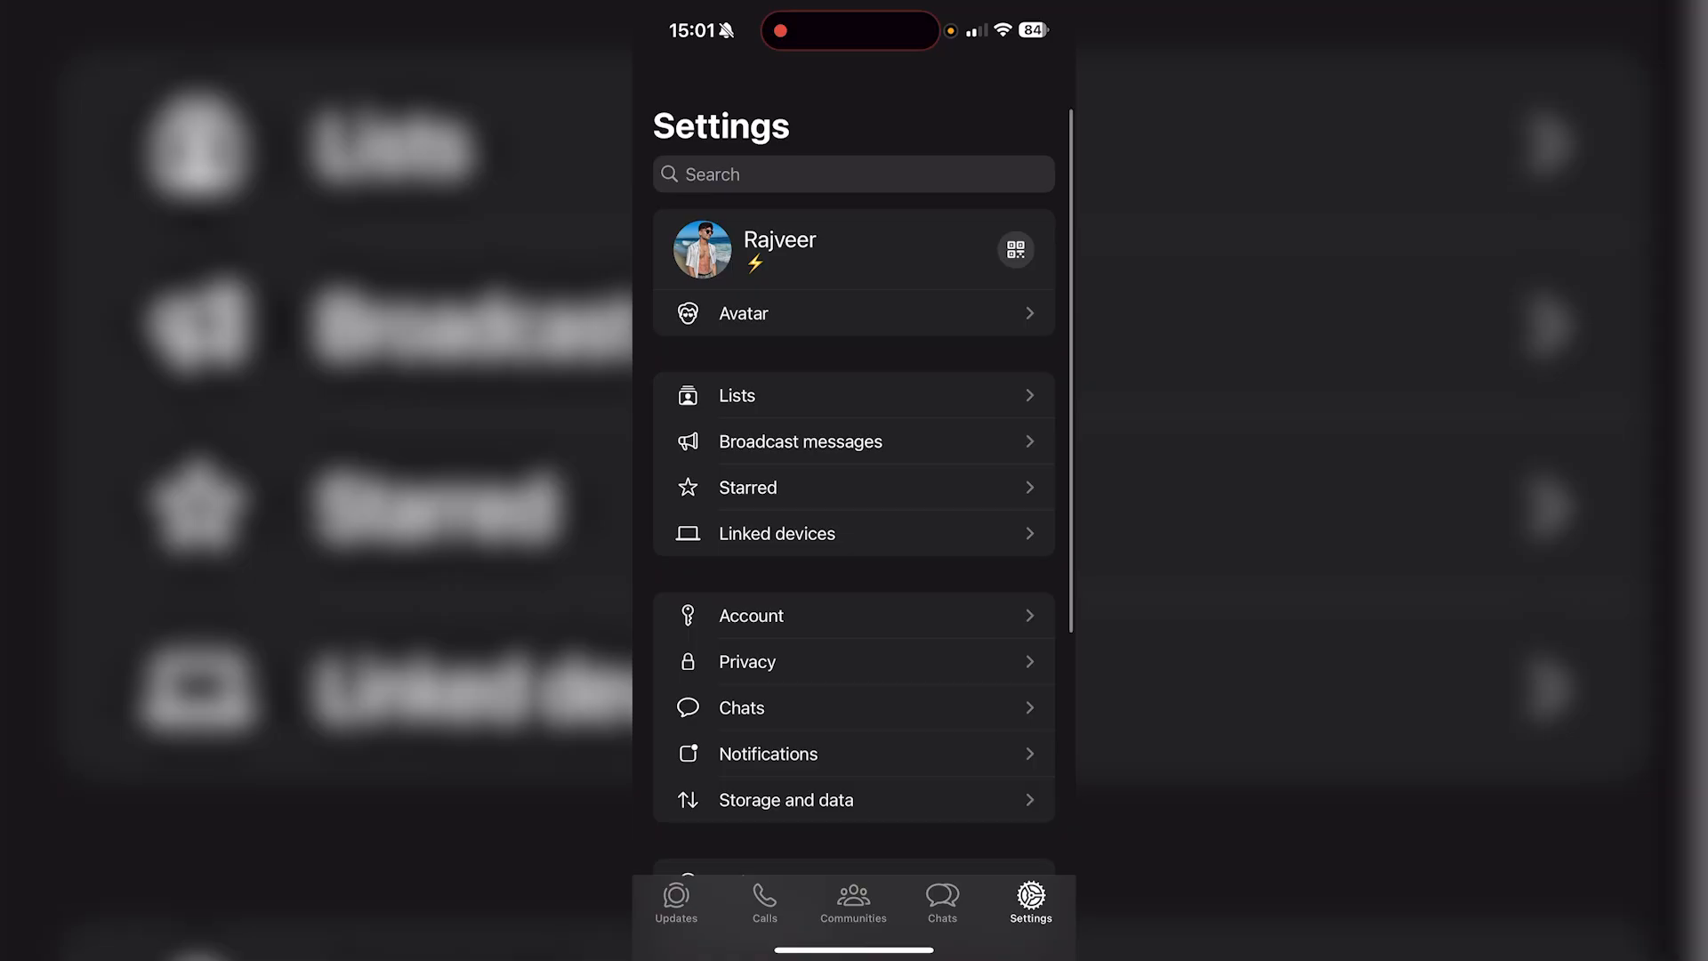
# Scroll the Settings list down to reveal Help, Invite a friend and Accounts Center
pyautogui.scroll(-3)
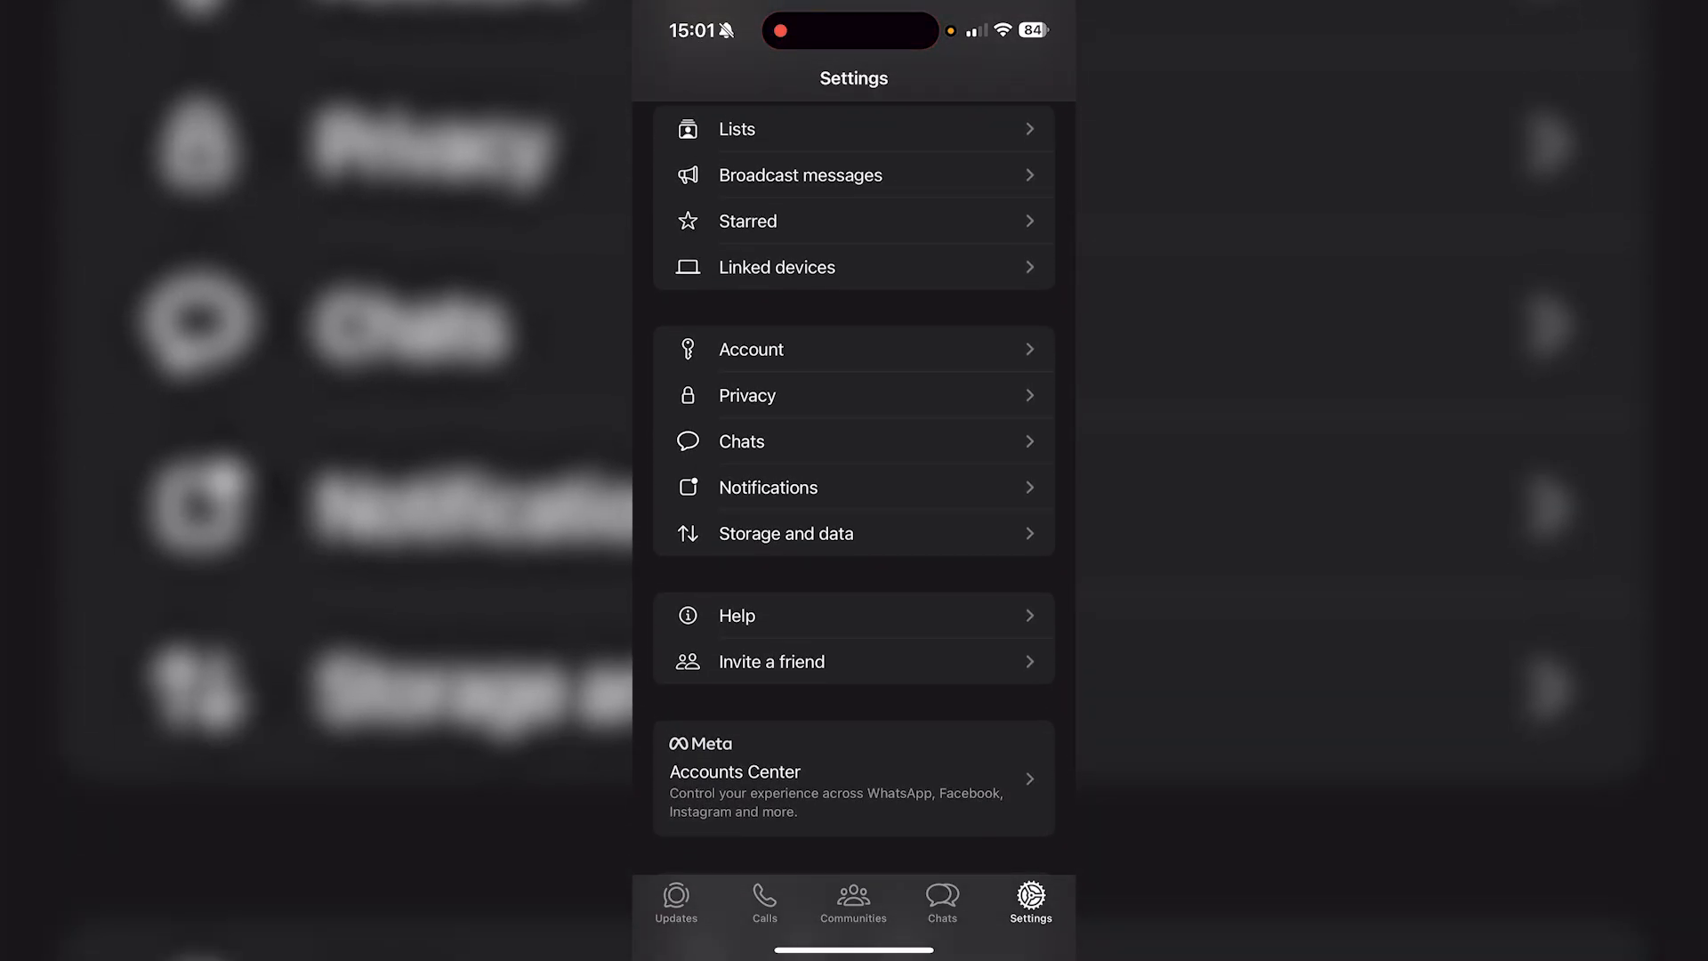
# Go into Privacy and down to its Advanced page with all three toggles off
pyautogui.click(747, 395)
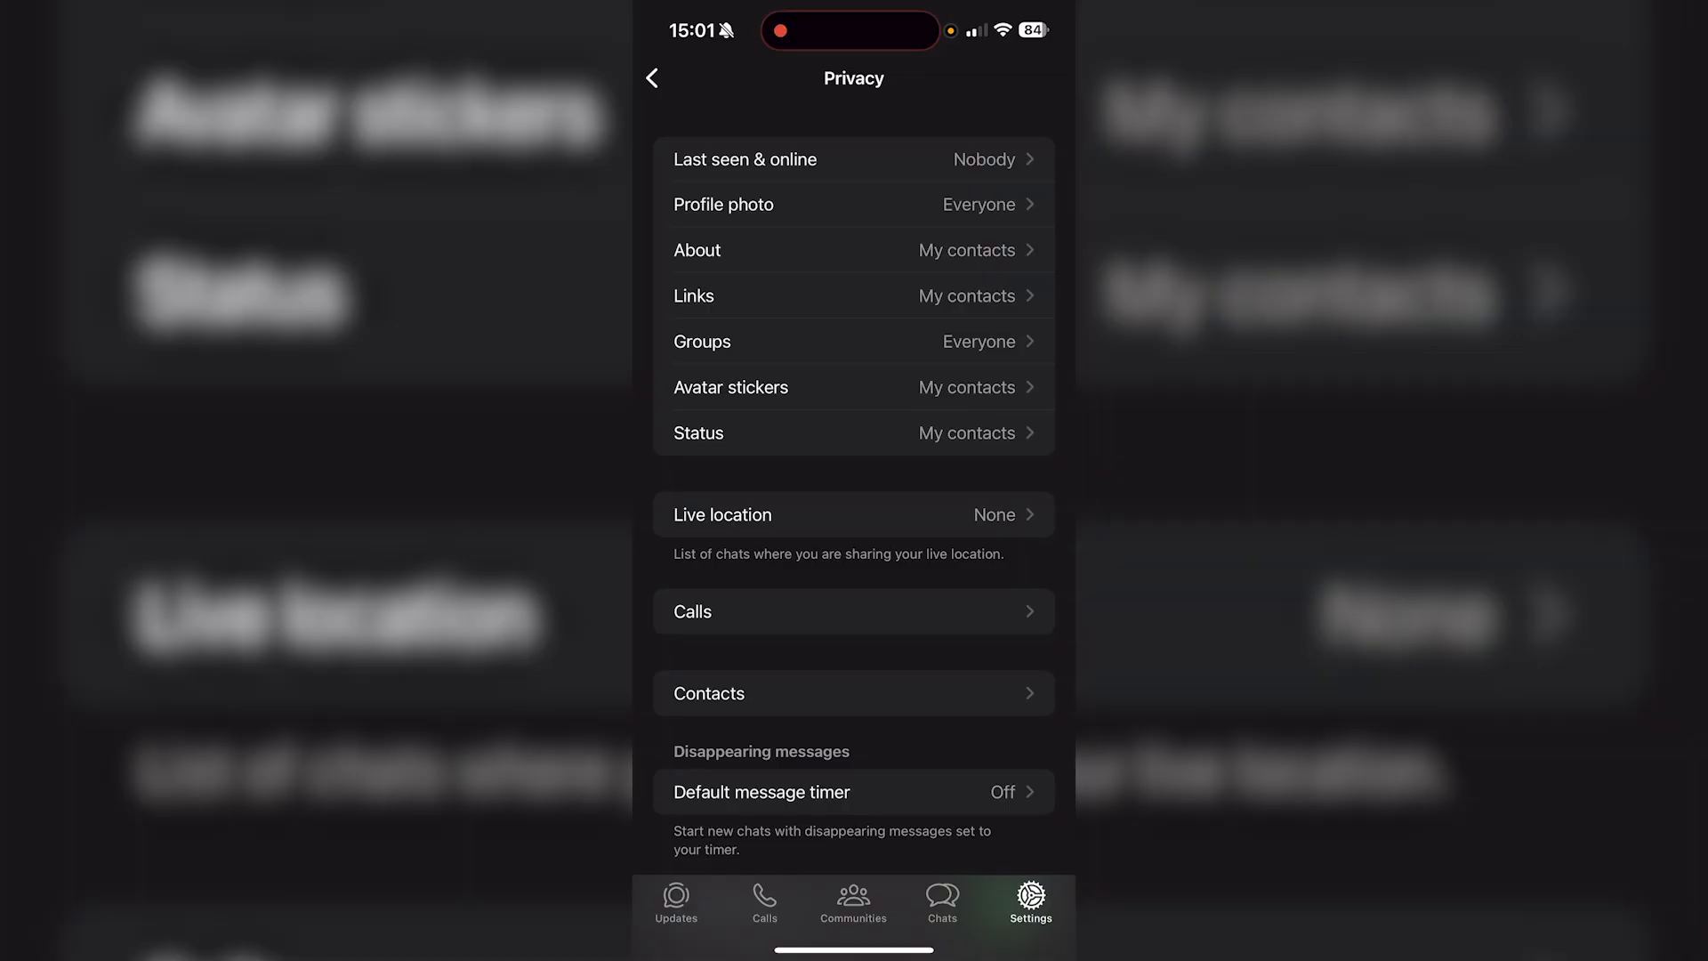
pyautogui.scroll(-3)
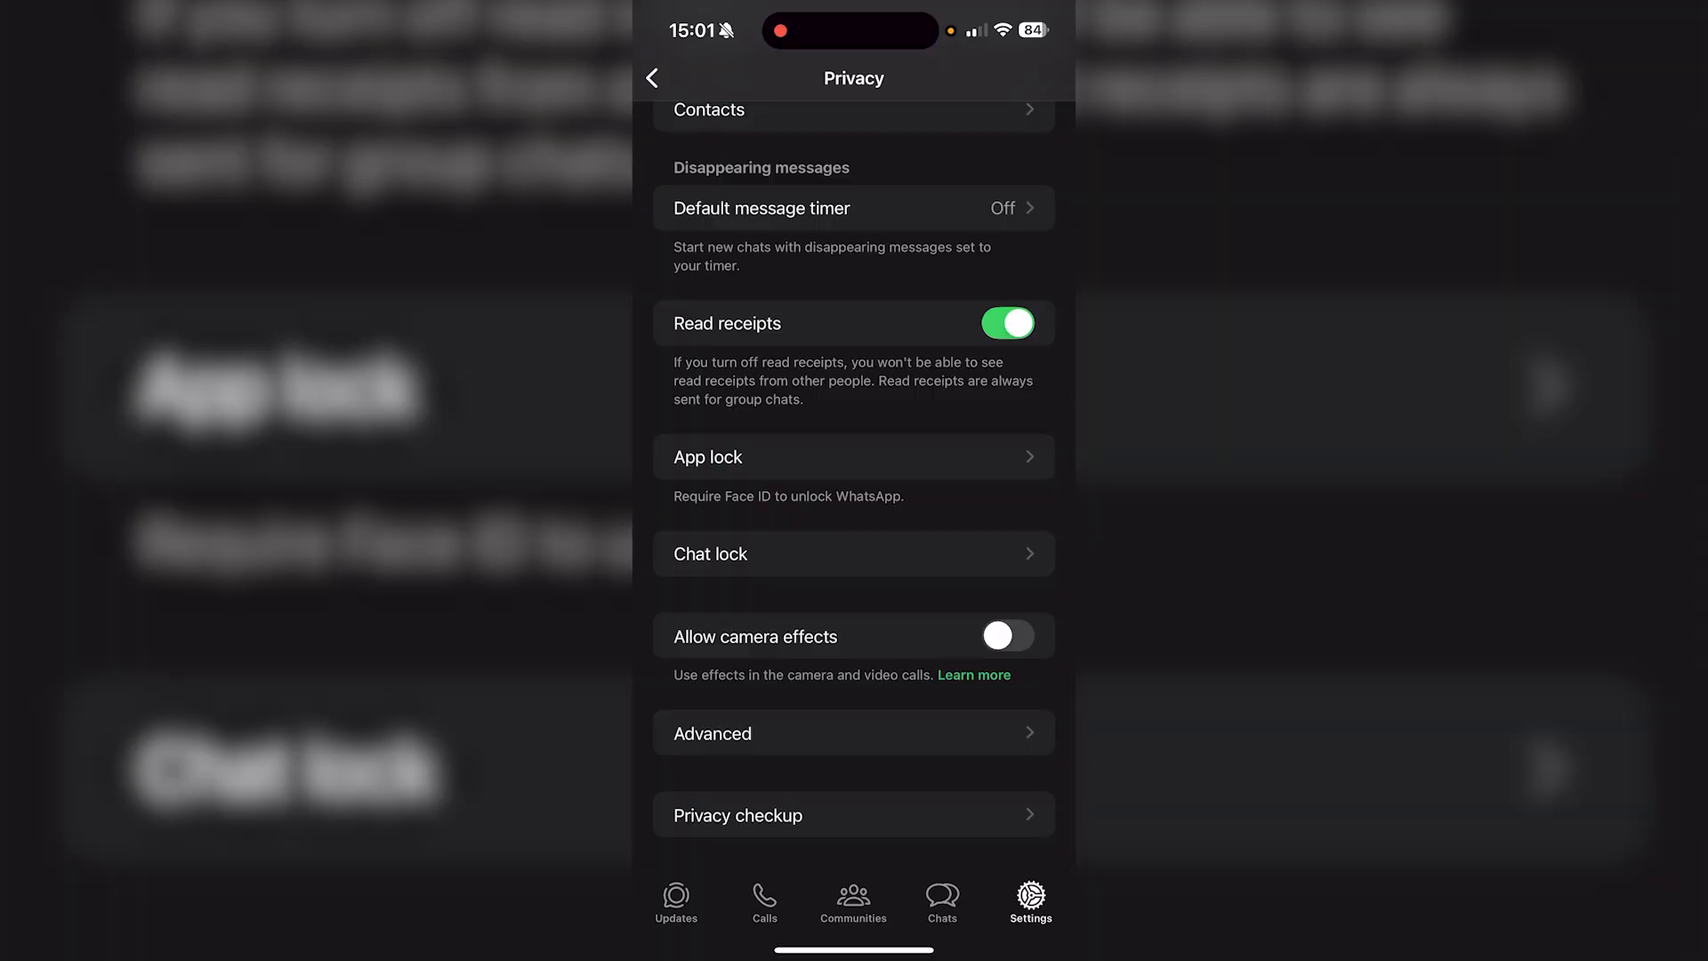
pyautogui.click(852, 731)
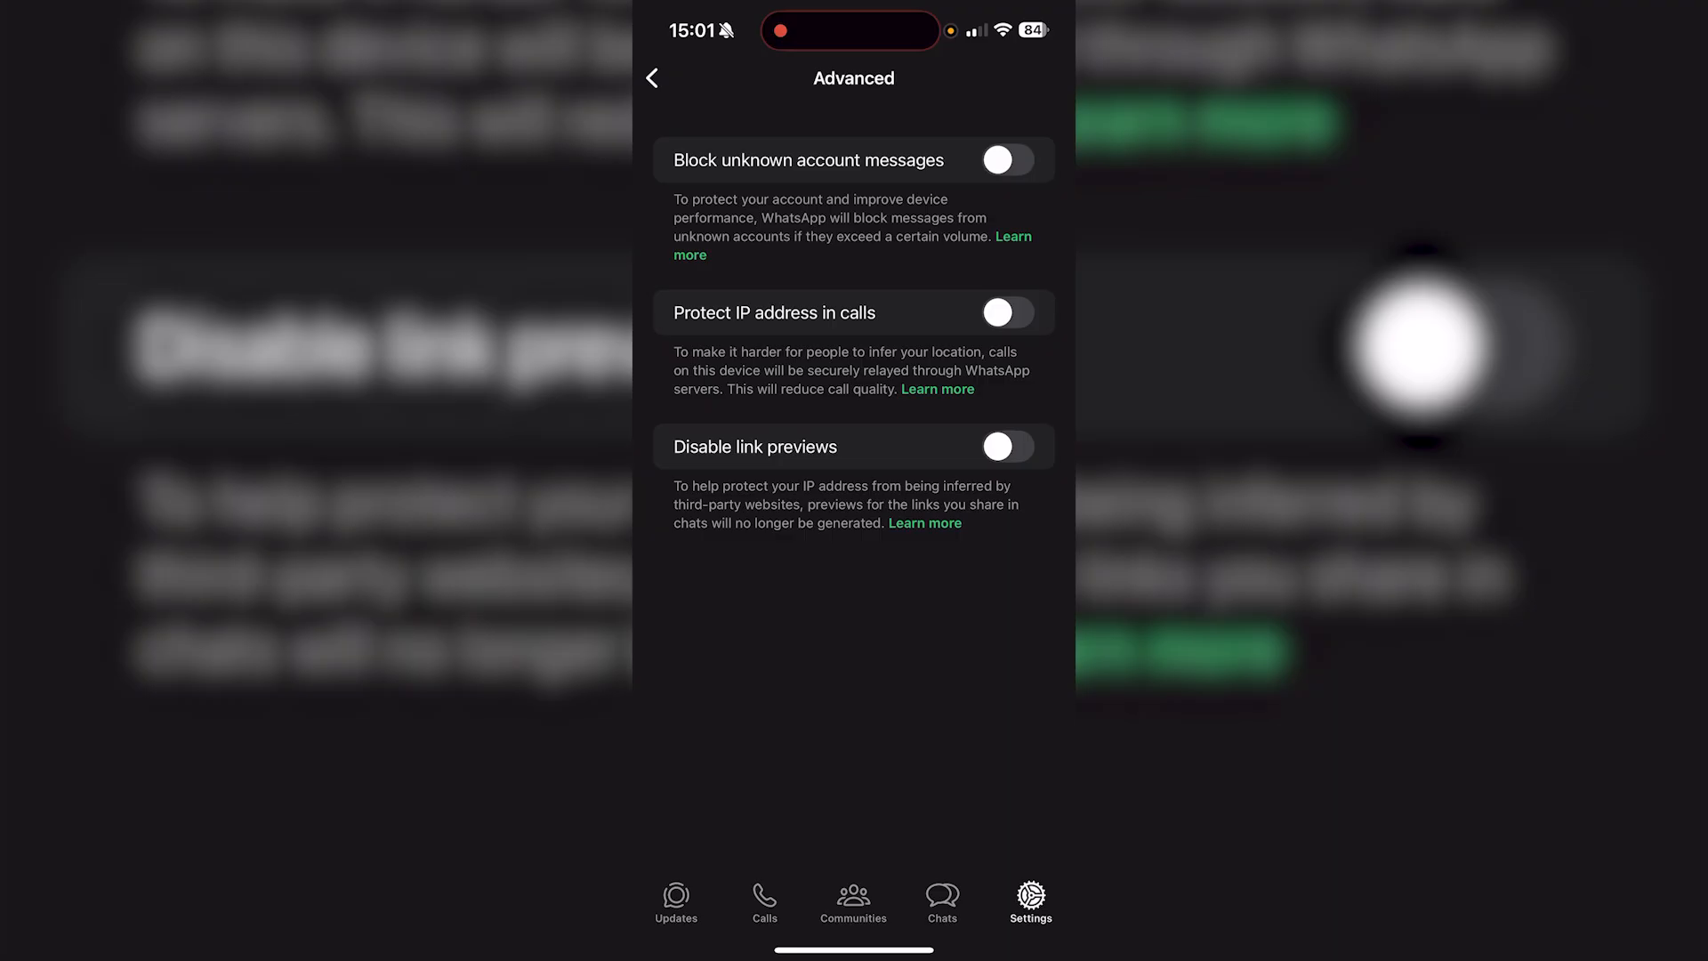
pyautogui.click(1004, 446)
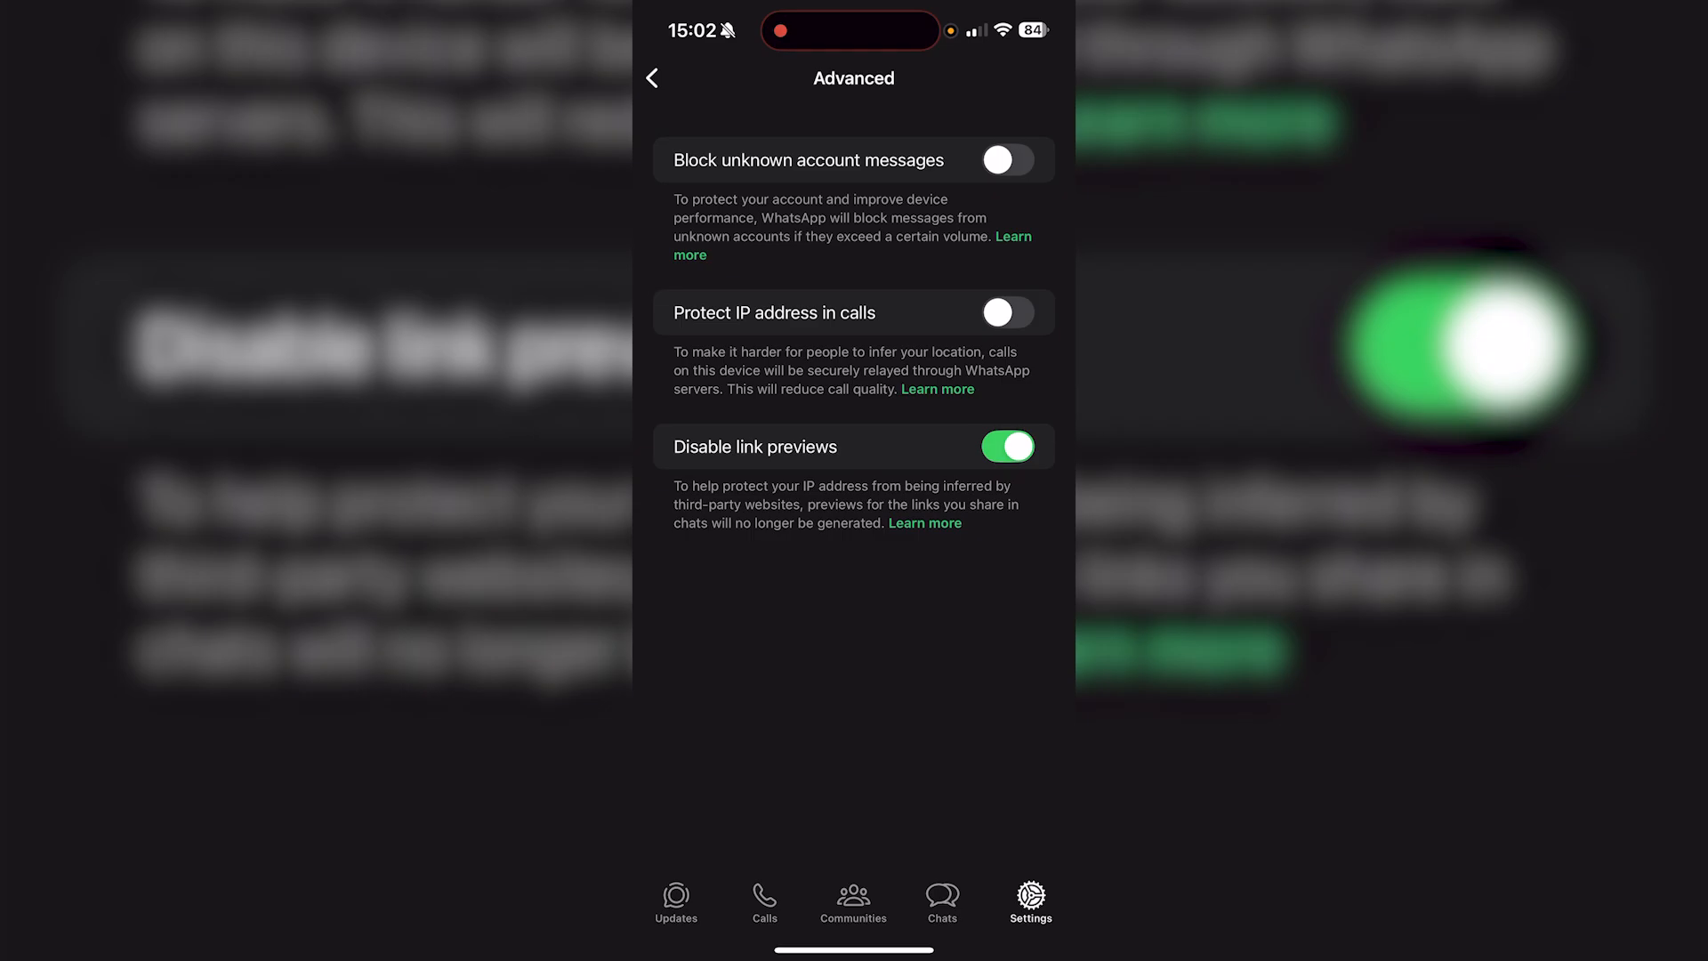
pyautogui.click(1006, 447)
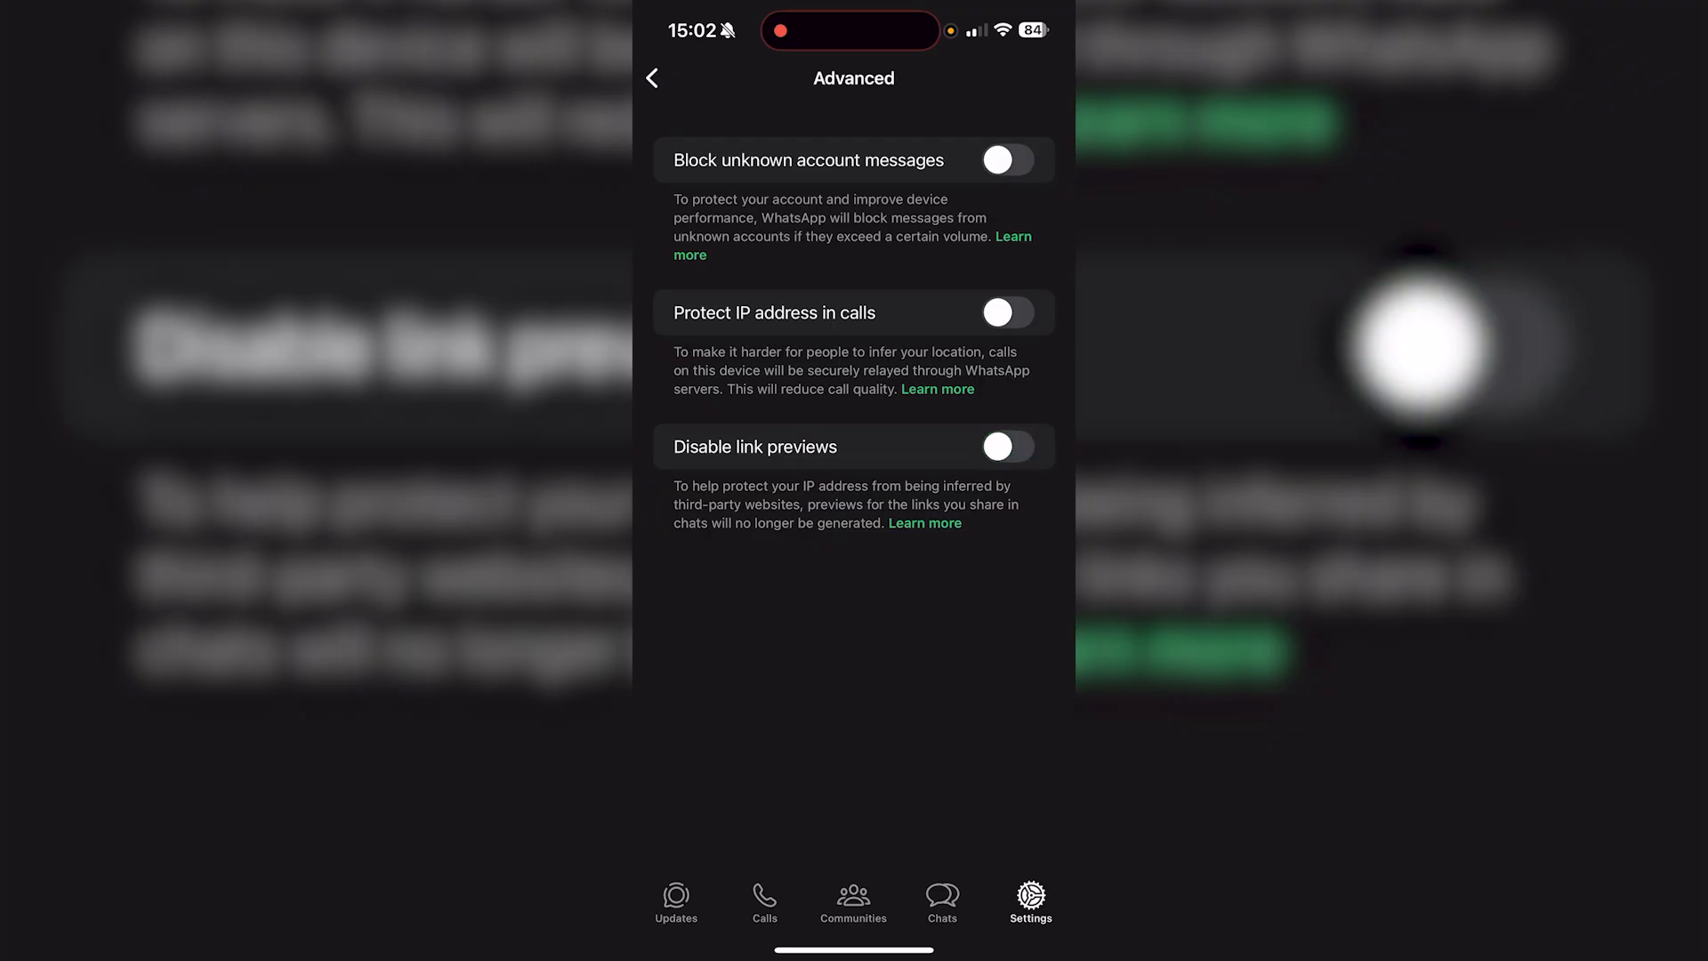